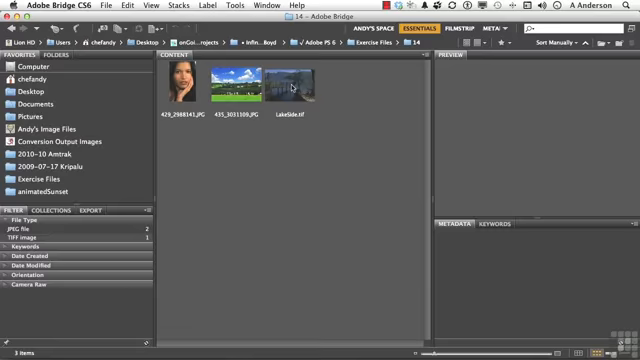
- Double-click LakeSide.tif in Bridge to open the lakeside photo in Photoshop
double_click(292, 80)
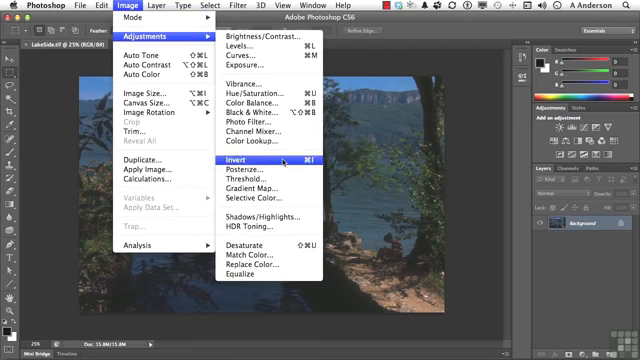
- Preview the photo as a black-and-white Threshold at level 128, then cancel
click(238, 190)
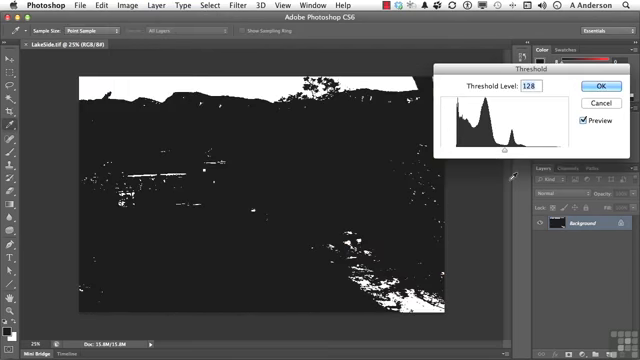
drag(515, 152, 485, 152)
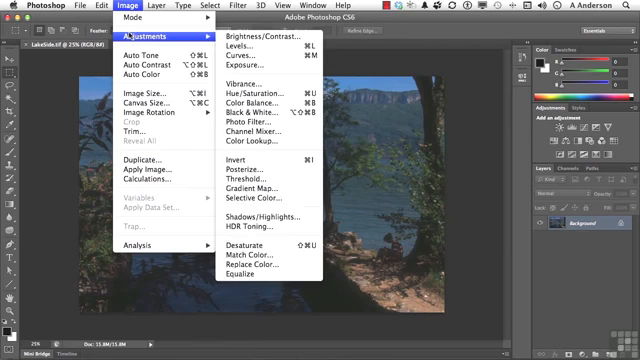
mouse_move(282, 162)
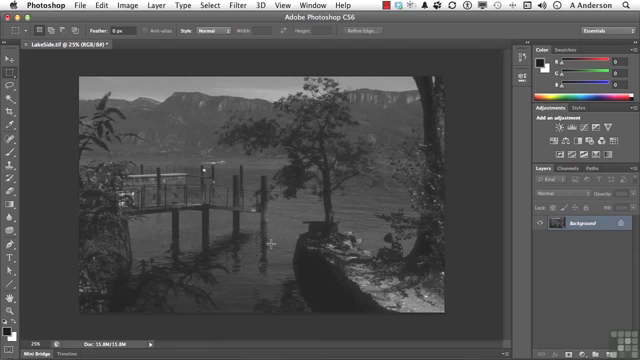
- Undo the Desaturate conversion to restore the photo's full colour
key(ctrl+z)
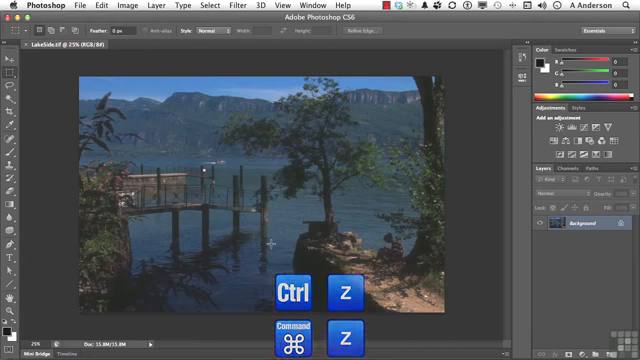
key(ctrl+z)
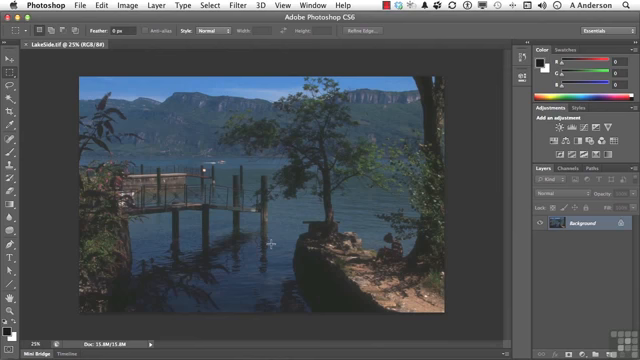
mouse_move(328, 8)
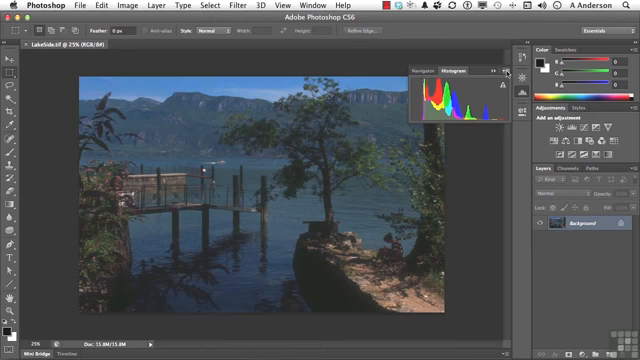
- Switch the Histogram panel to All Channels View showing red, green and blue graphs
click(517, 71)
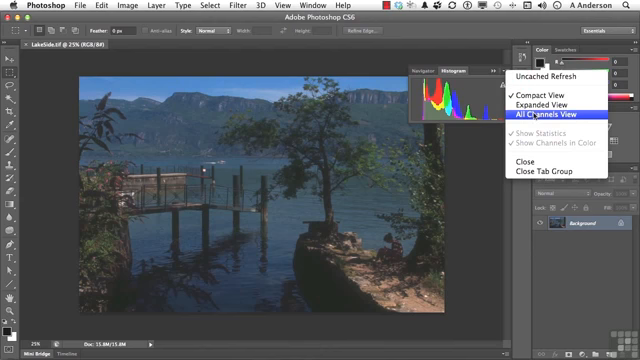
click(537, 119)
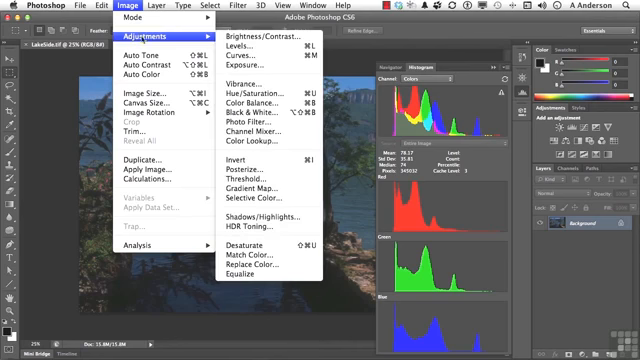
mouse_move(268, 243)
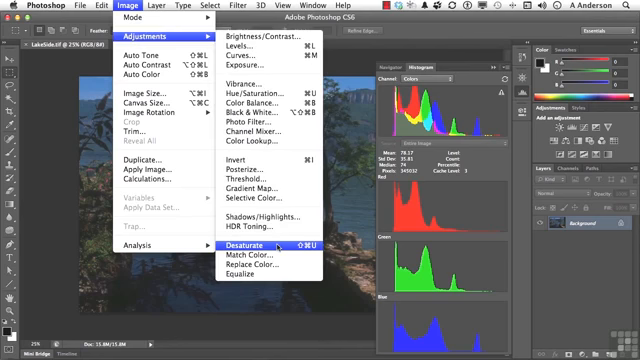